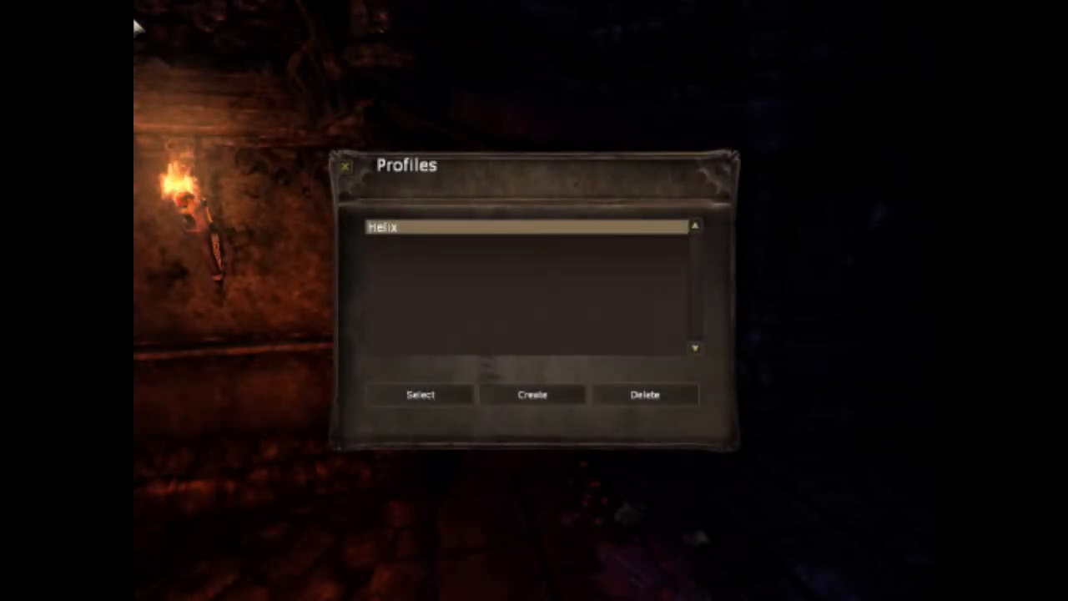
mouse_move(688, 166)
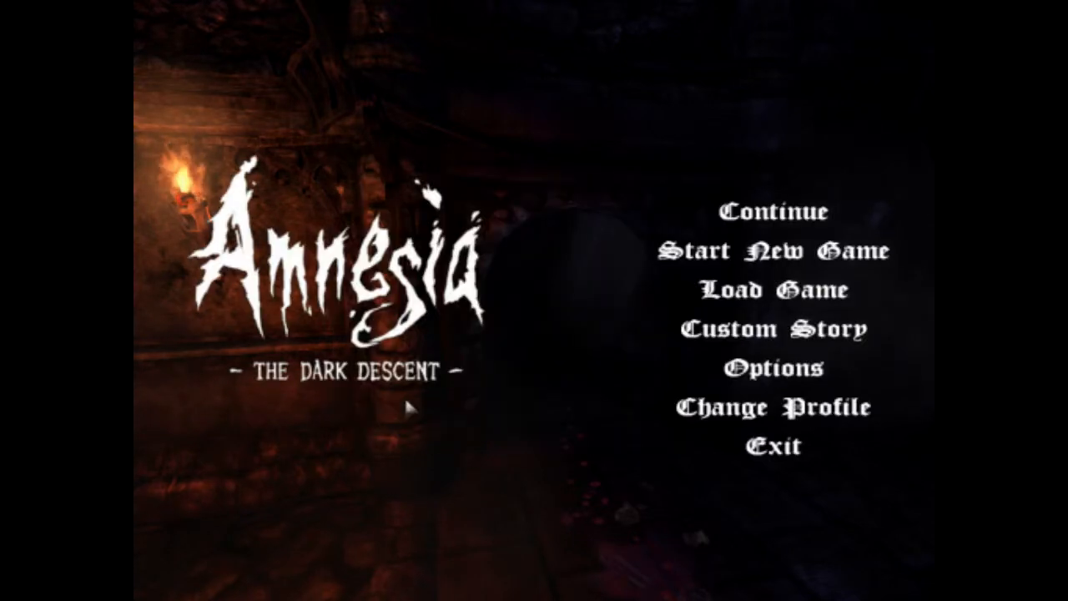
mouse_move(734, 250)
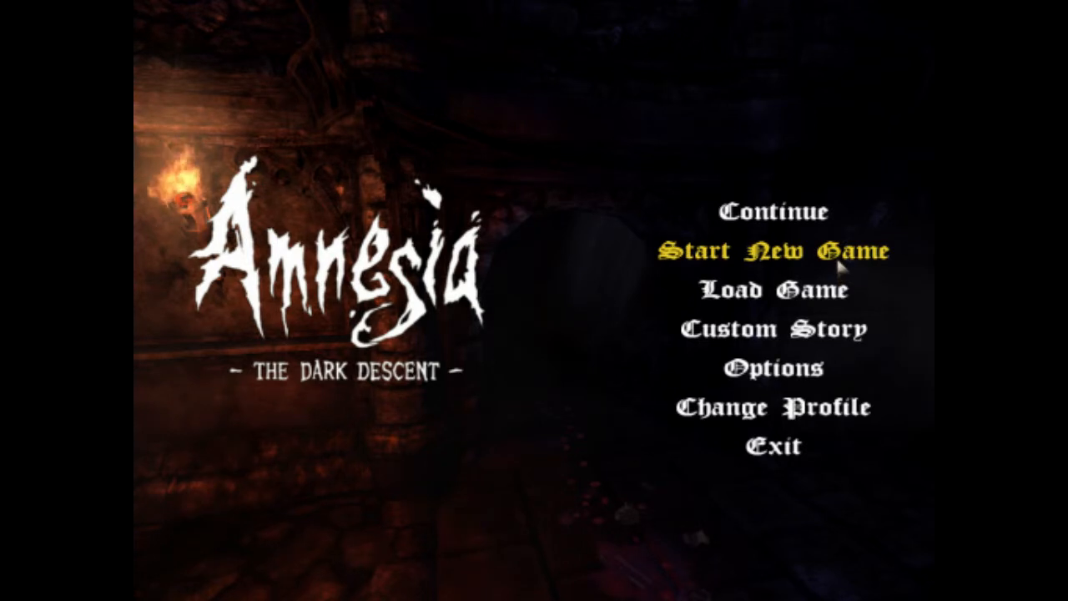
Start a new playthrough and push open the door ahead to enter the dark castle rooms
click(778, 250)
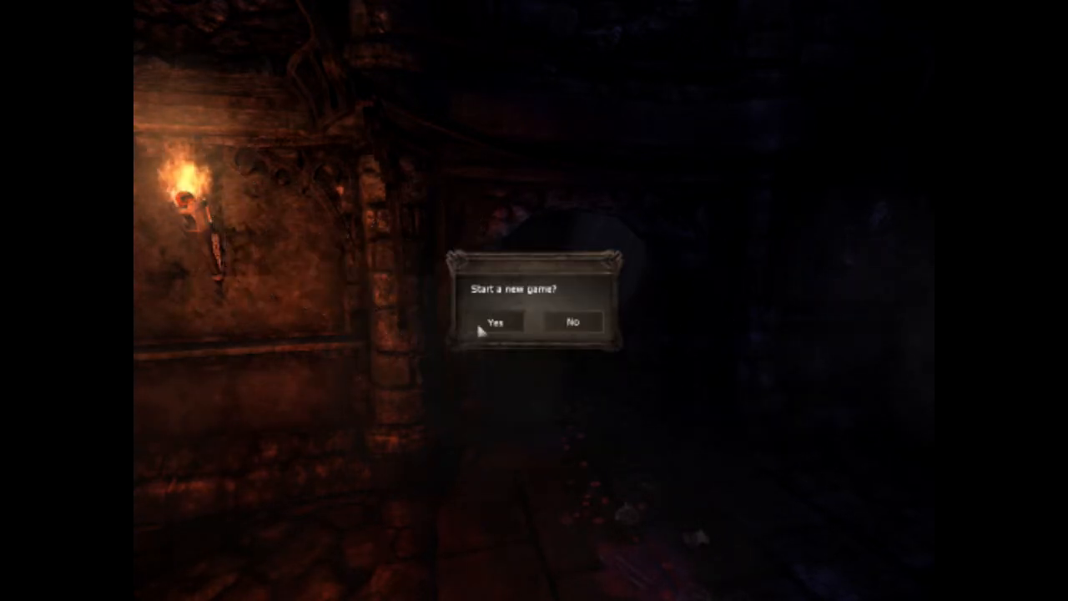
click(496, 321)
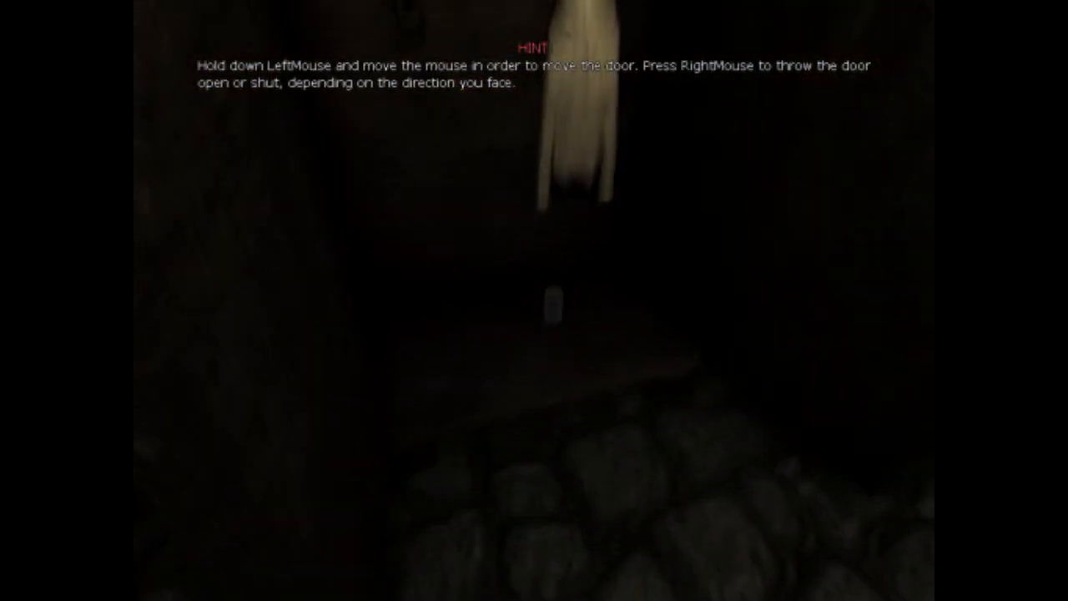
click(553, 304)
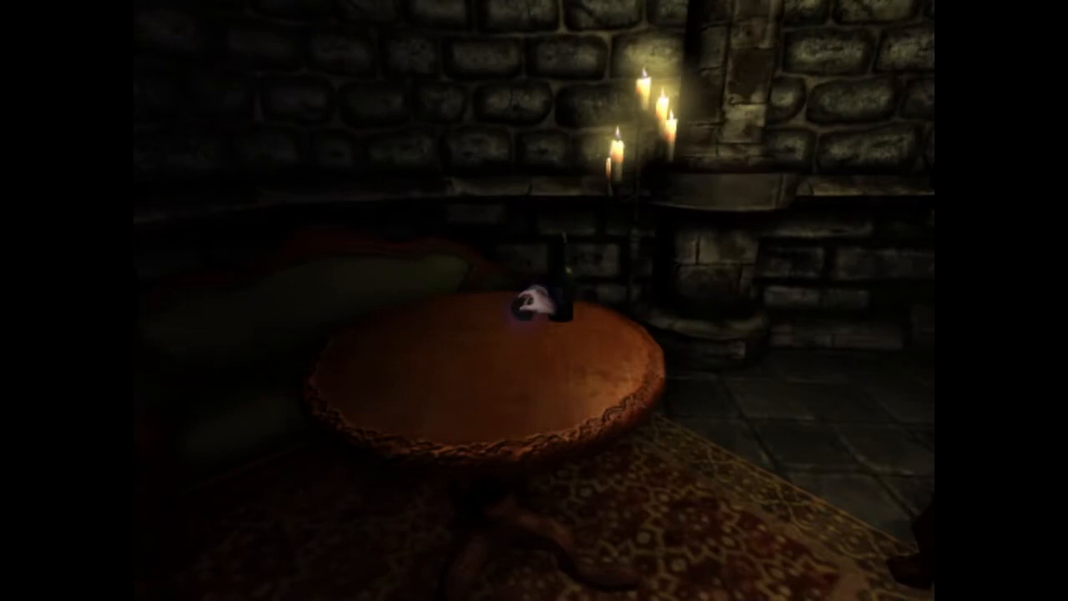
click(542, 309)
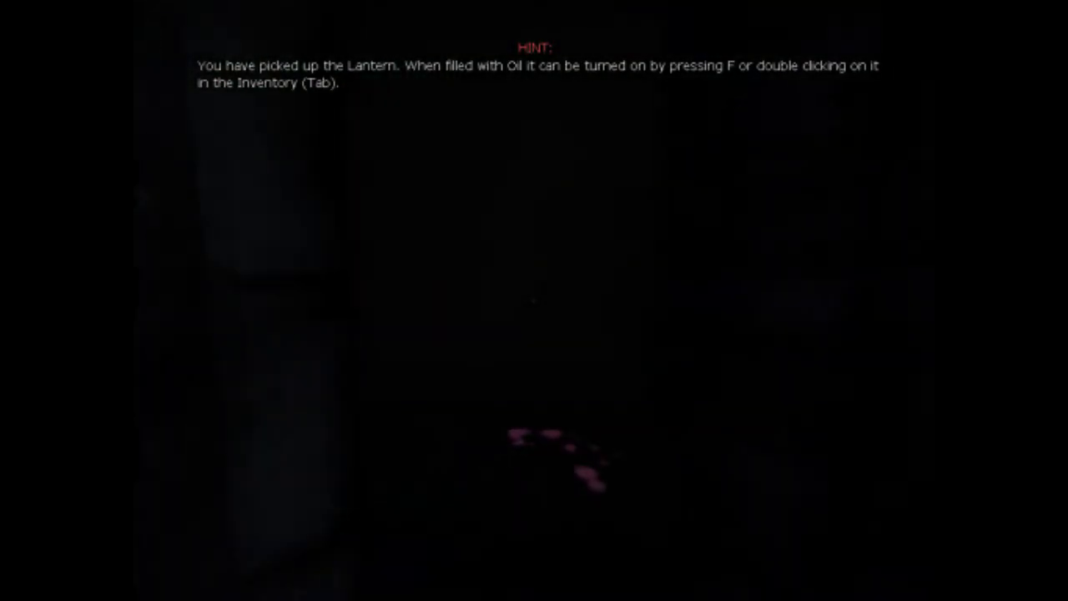
Toggle the lantern with F while approaching the candlelit desk with the note
key(f)
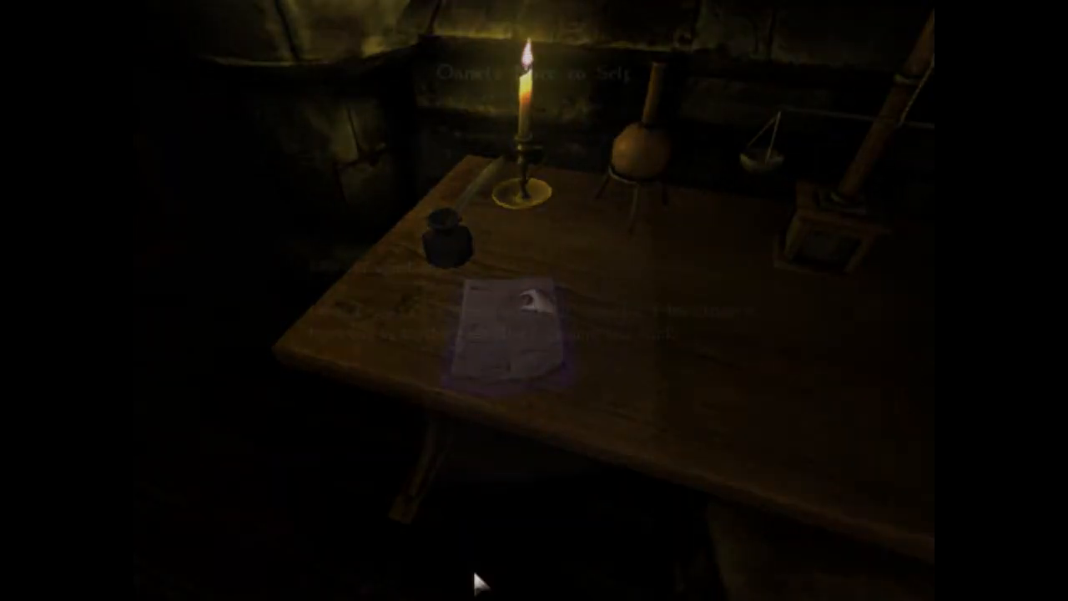
Pick up the paper on the desk to read Daniel's Note to Self, 19th of August, 1839
click(509, 334)
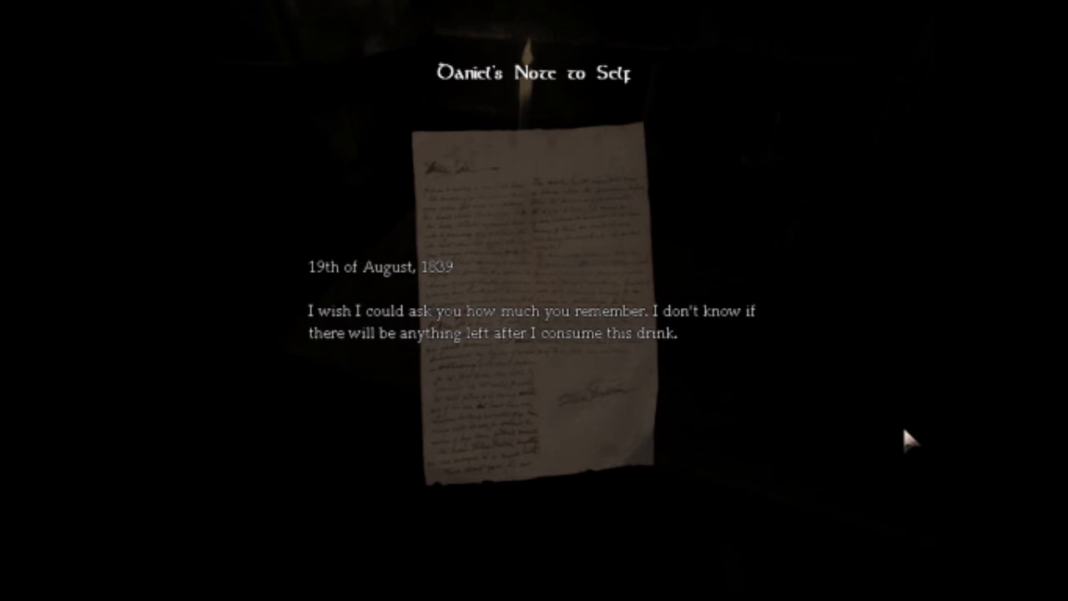
mouse_move(897, 373)
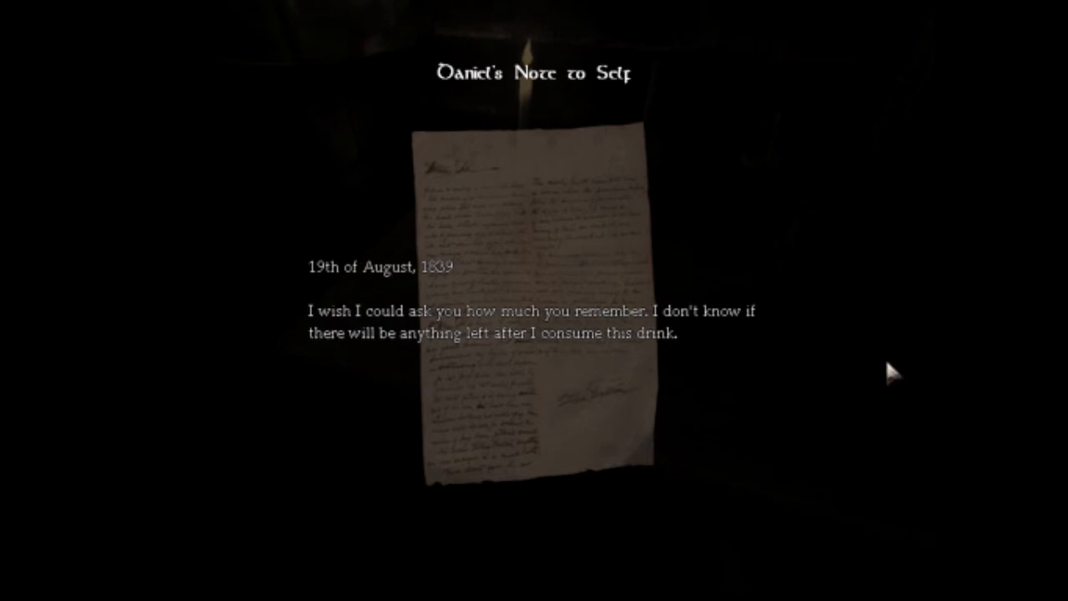